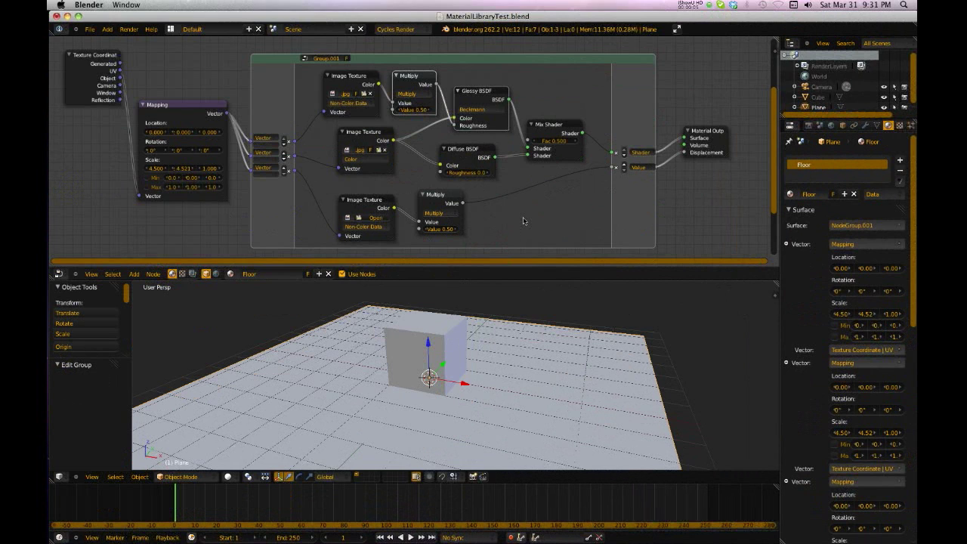
mouse_move(495, 161)
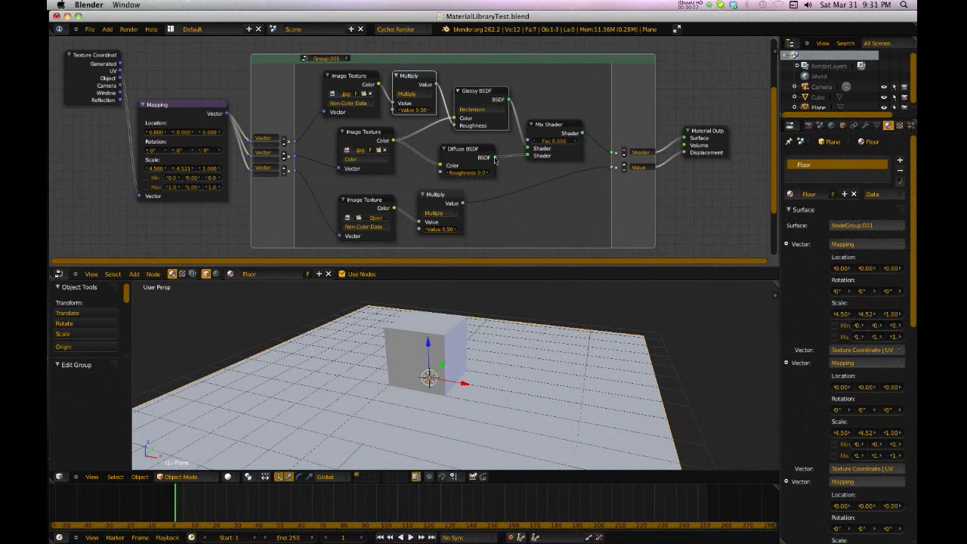
mouse_move(305, 380)
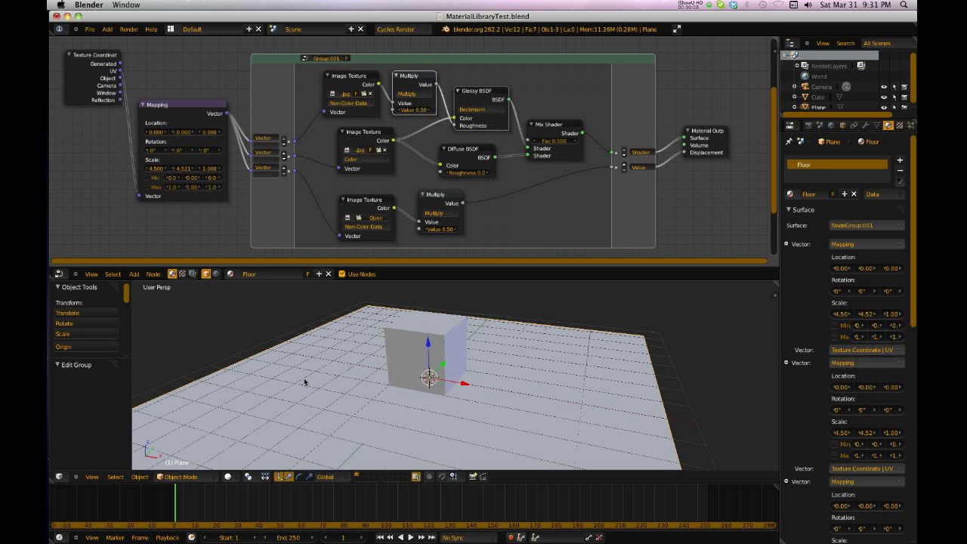
mouse_move(529, 372)
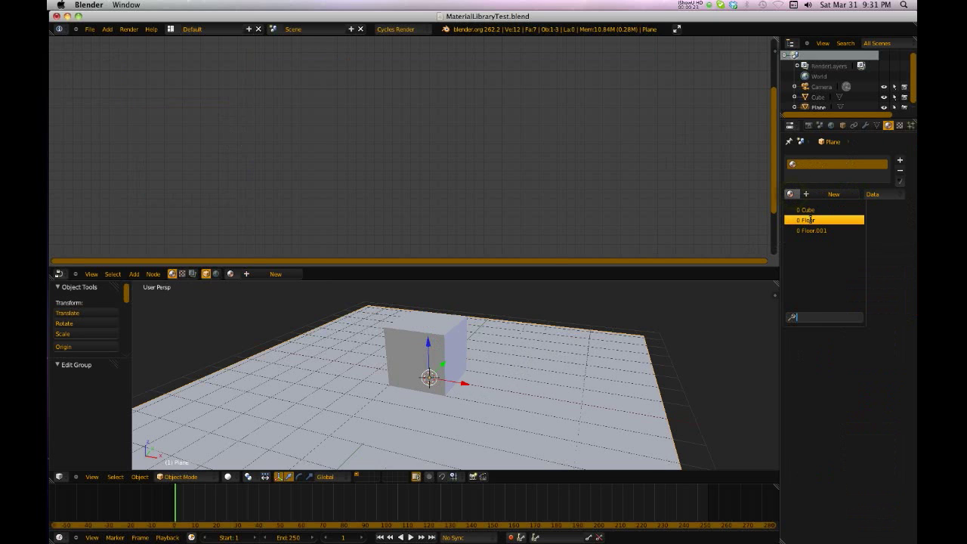
Dismiss the material list and select the cube in the viewport
left_click(808, 221)
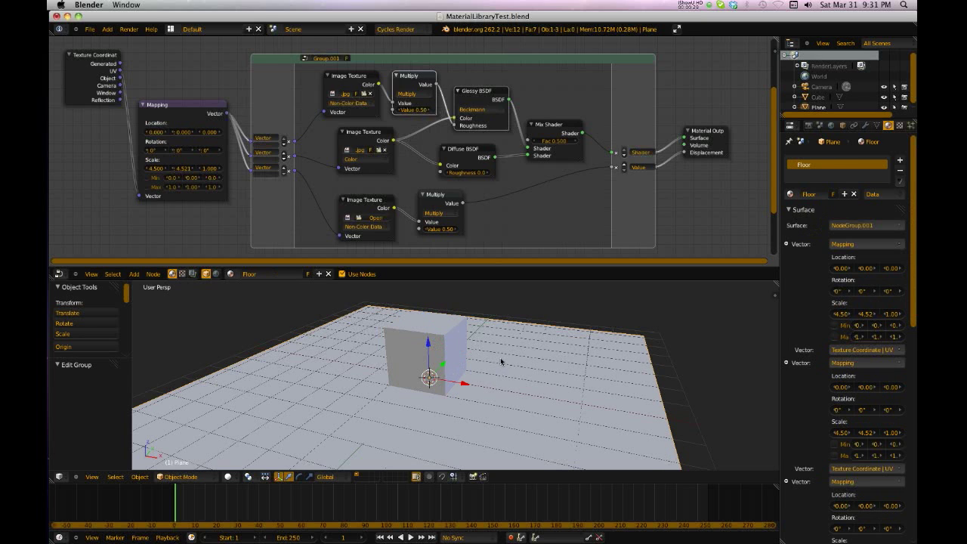
mouse_move(529, 214)
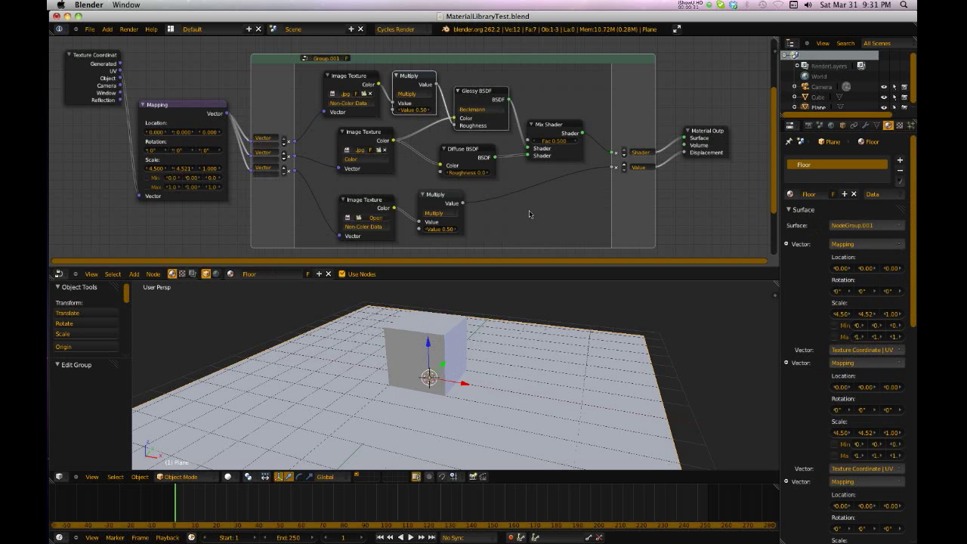
mouse_move(435, 323)
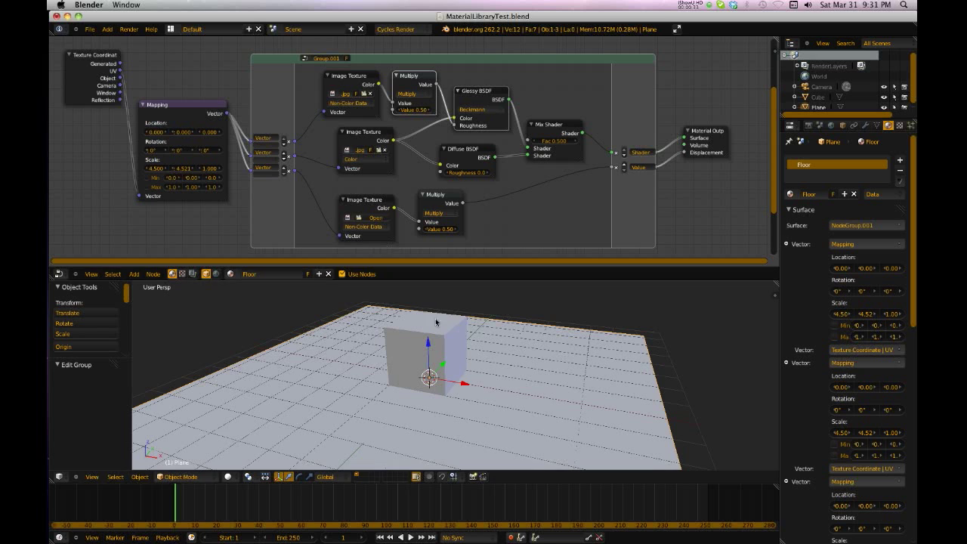
mouse_move(424, 339)
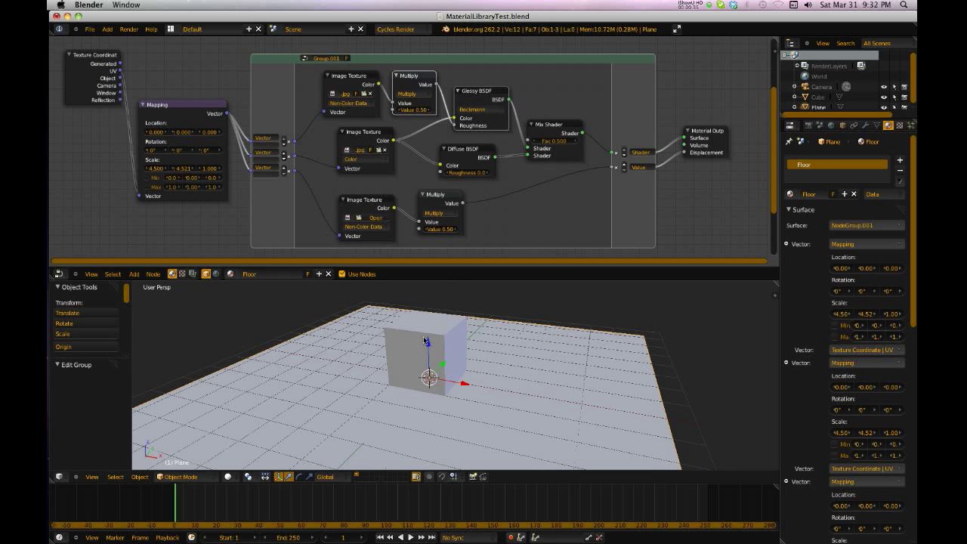
left_click(817, 97)
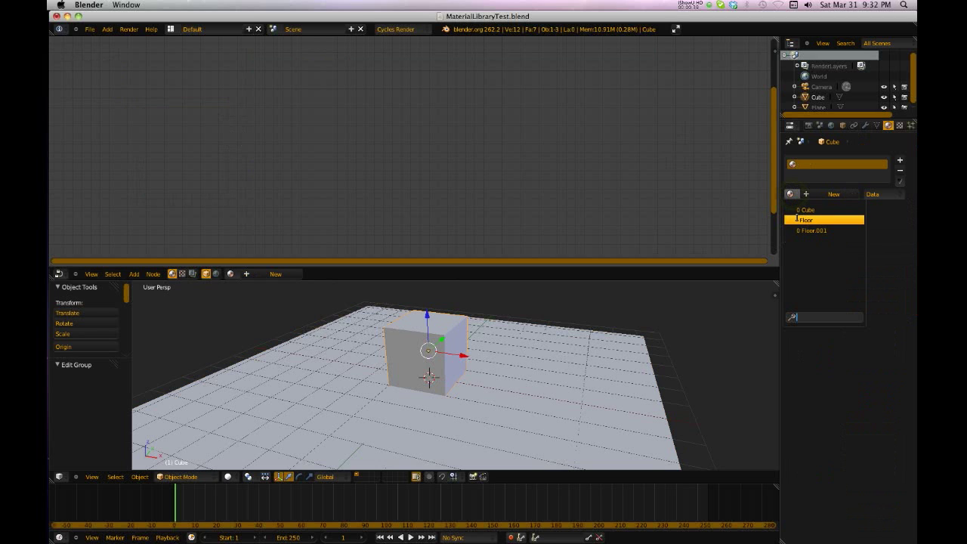
Assign the Floor material to the cube and make it a single-user copy
left_click(804, 219)
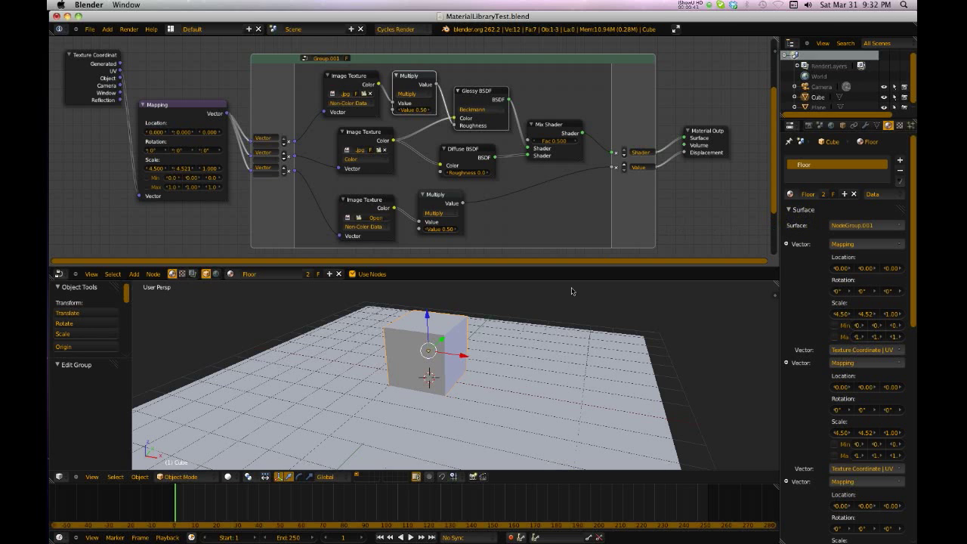
mouse_move(416, 374)
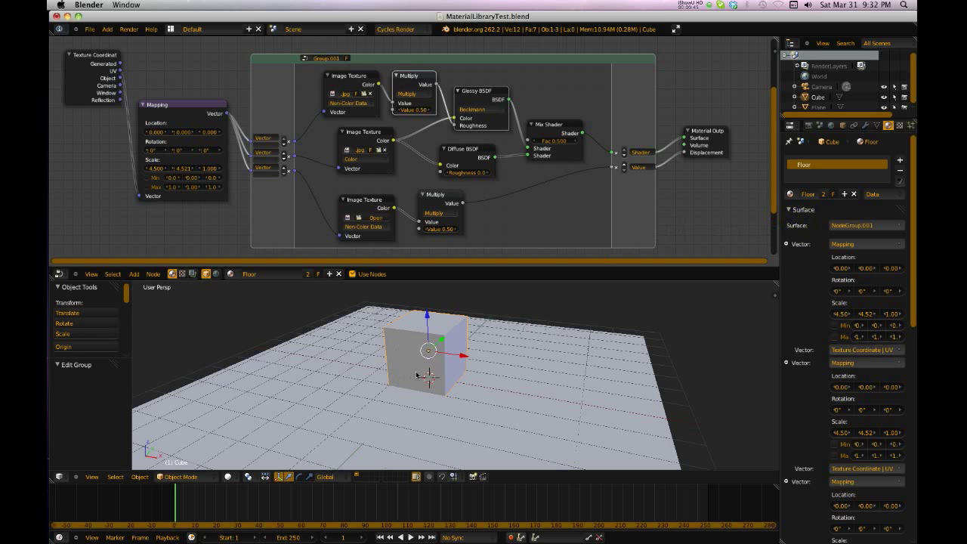
mouse_move(492, 187)
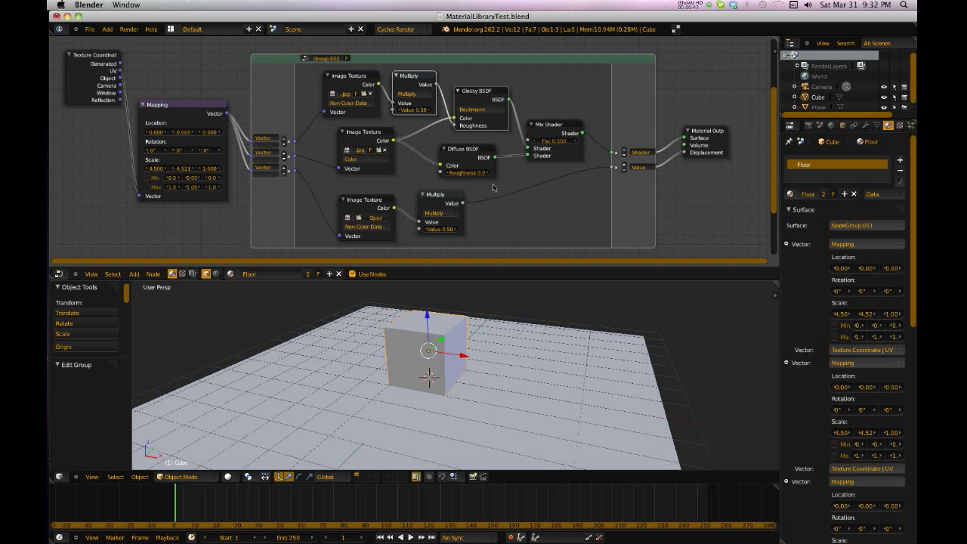
mouse_move(825, 193)
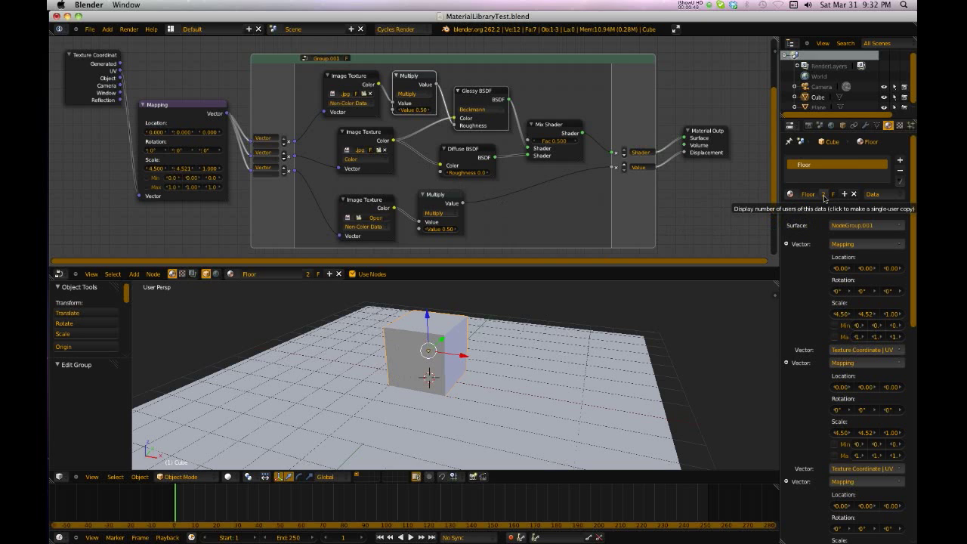
left_click(833, 193)
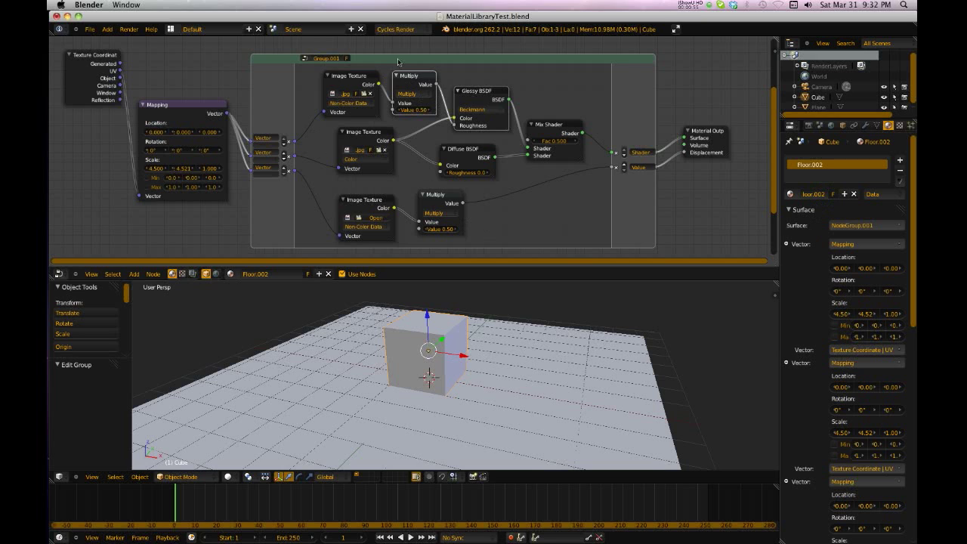
mouse_move(459, 128)
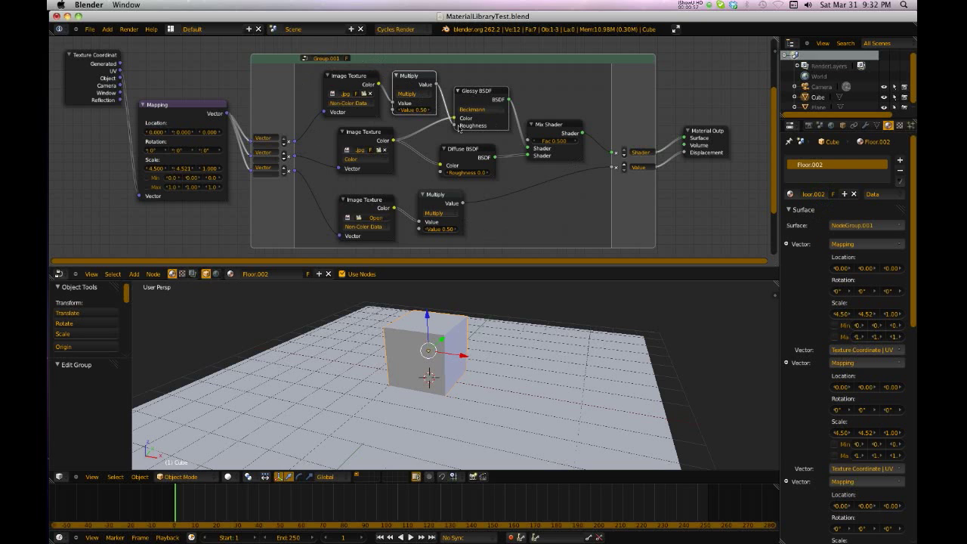
mouse_move(597, 112)
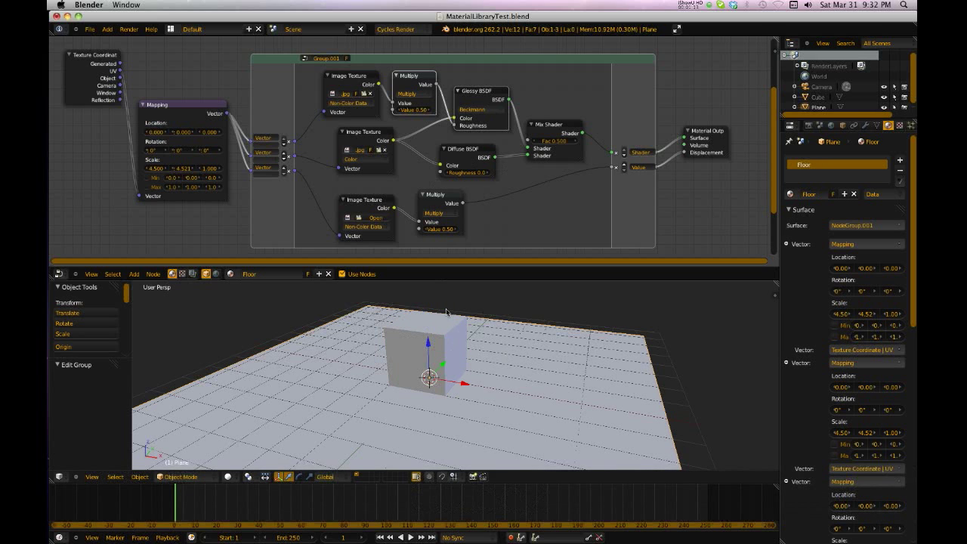
Select the cube to view its Cube2 material copy
left_click(429, 351)
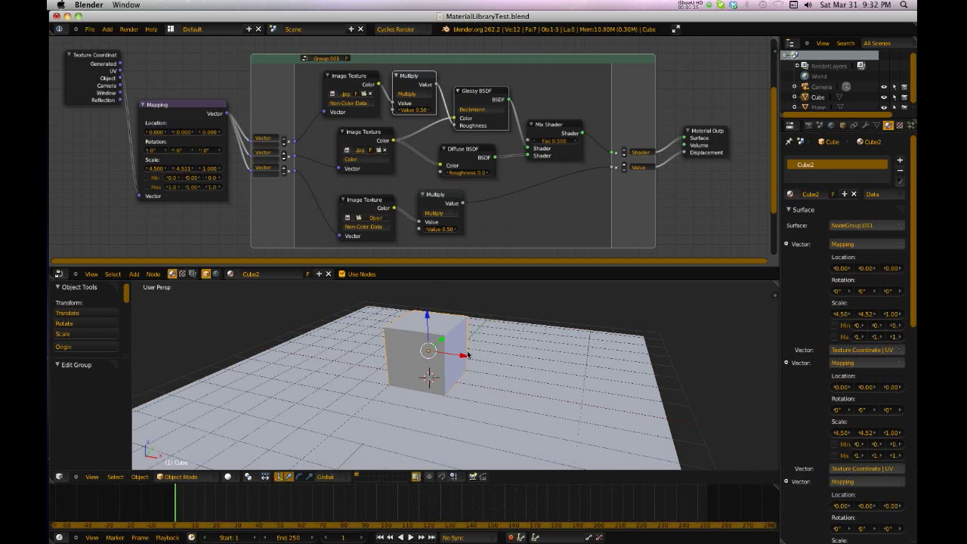
mouse_move(421, 345)
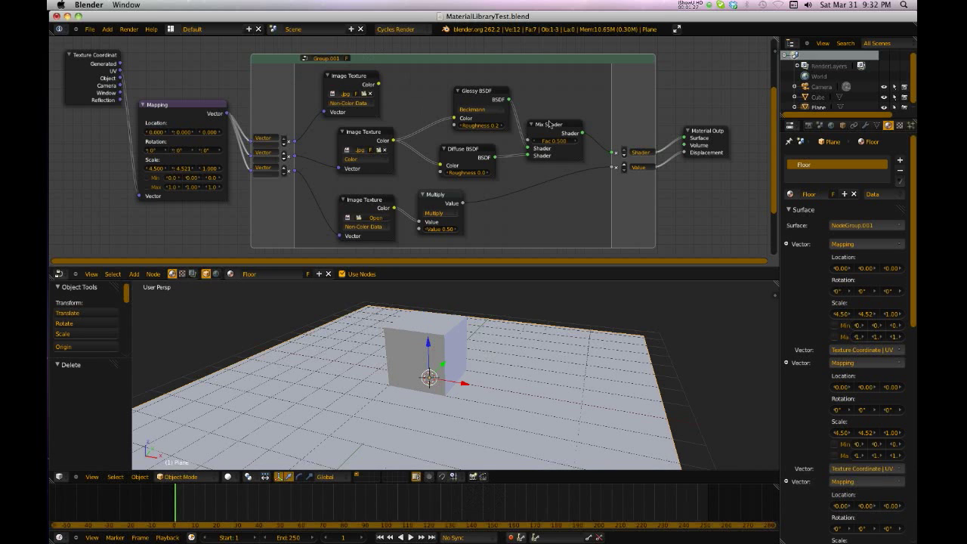
mouse_move(415, 391)
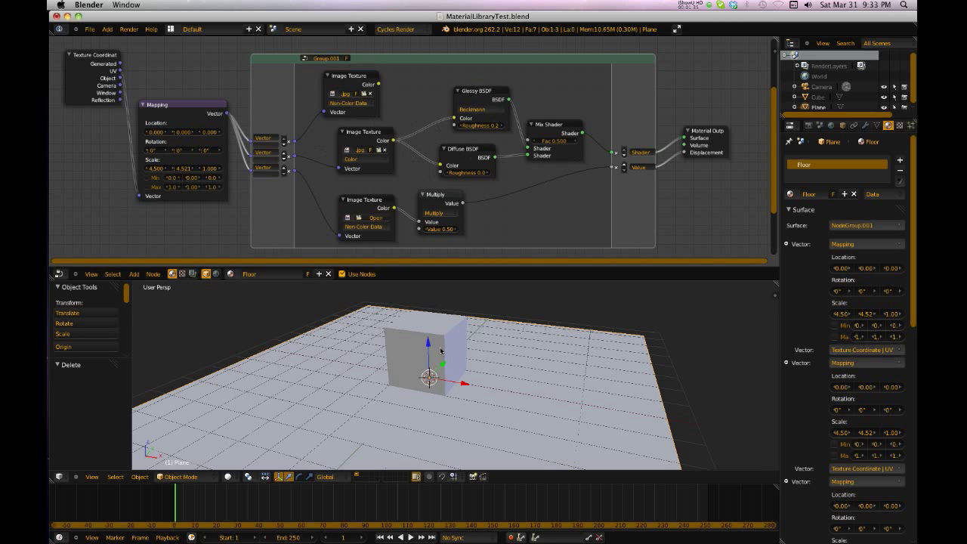
mouse_move(435, 338)
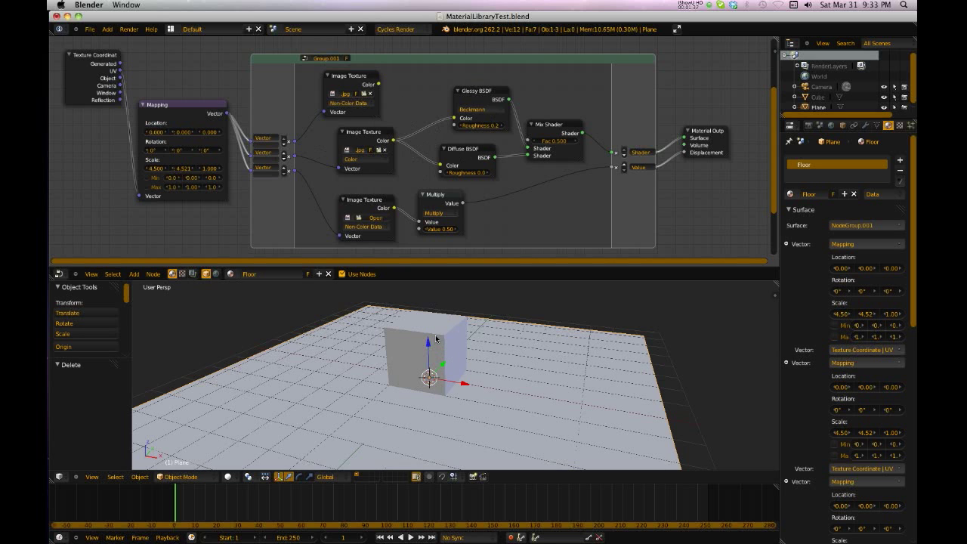
mouse_move(459, 217)
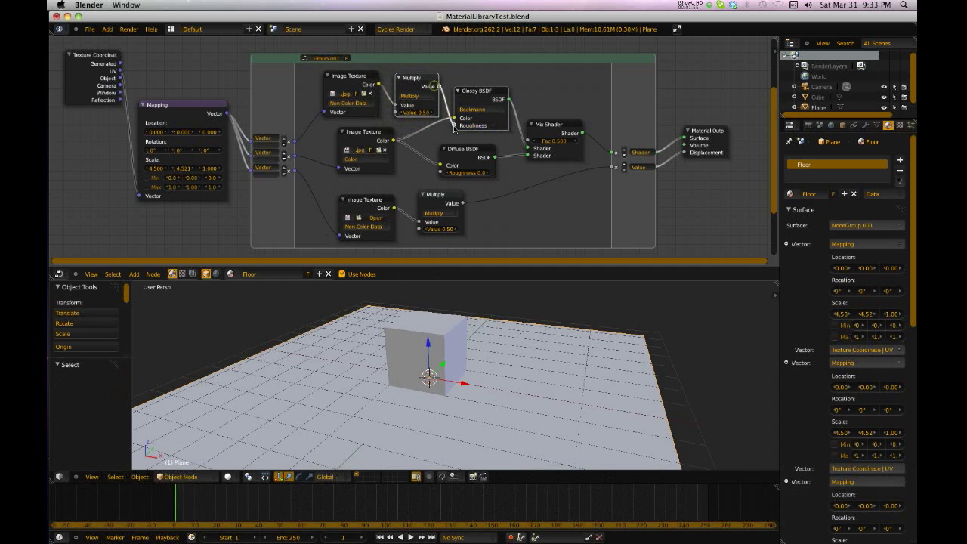
Reconnect the Multiply node to the Glossy roughness, then select the cube for Cube2
left_click(429, 347)
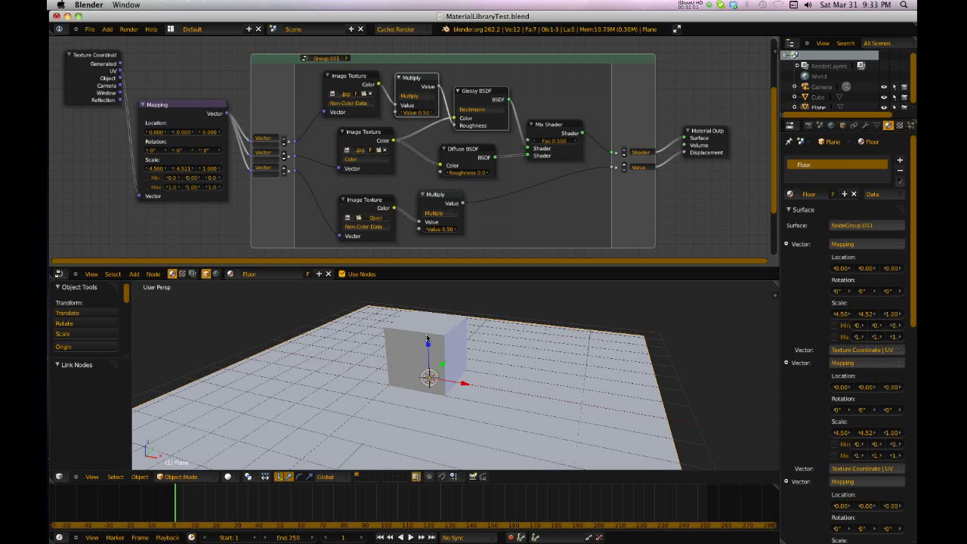
left_click(426, 355)
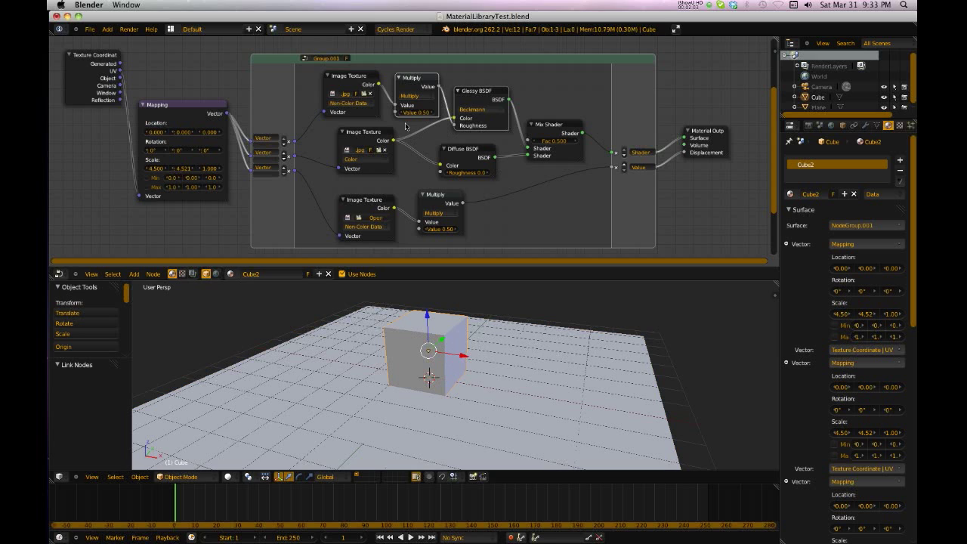
mouse_move(380, 100)
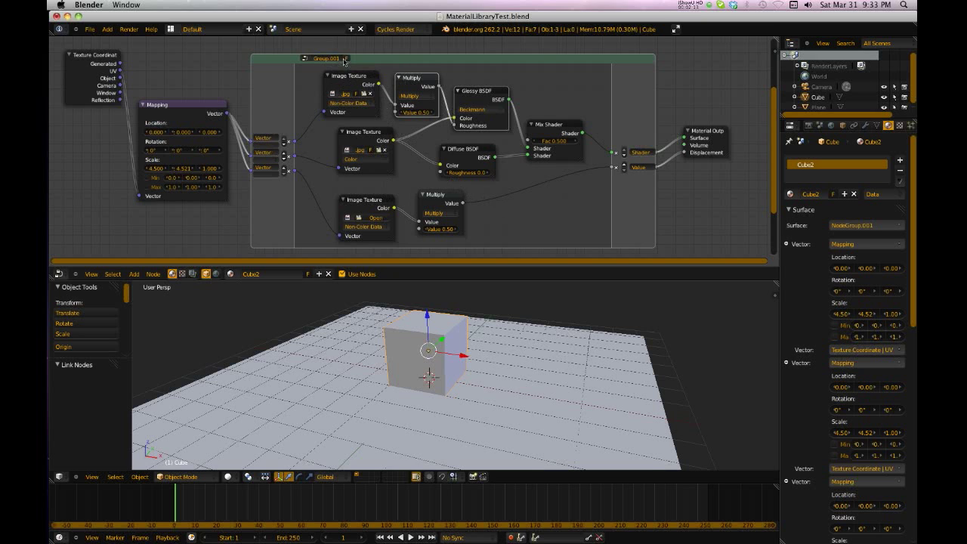
mouse_move(326, 57)
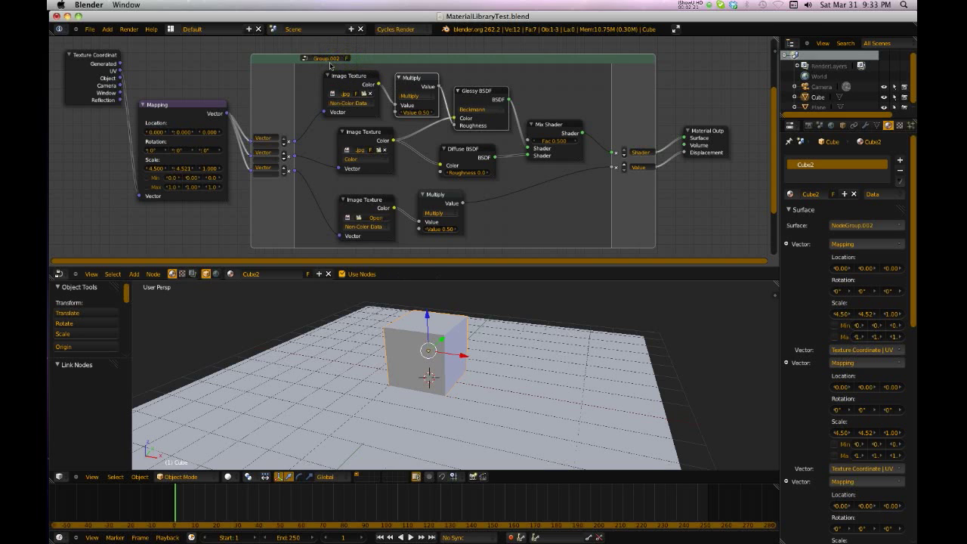
Select the Glossy roughness connection in the Cube2 node tree for removal
left_click(411, 77)
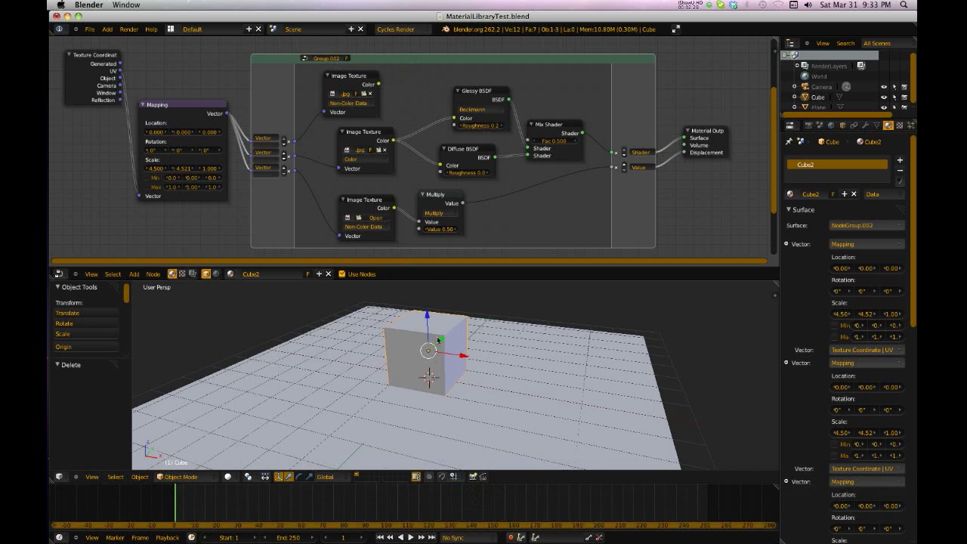
mouse_move(495, 341)
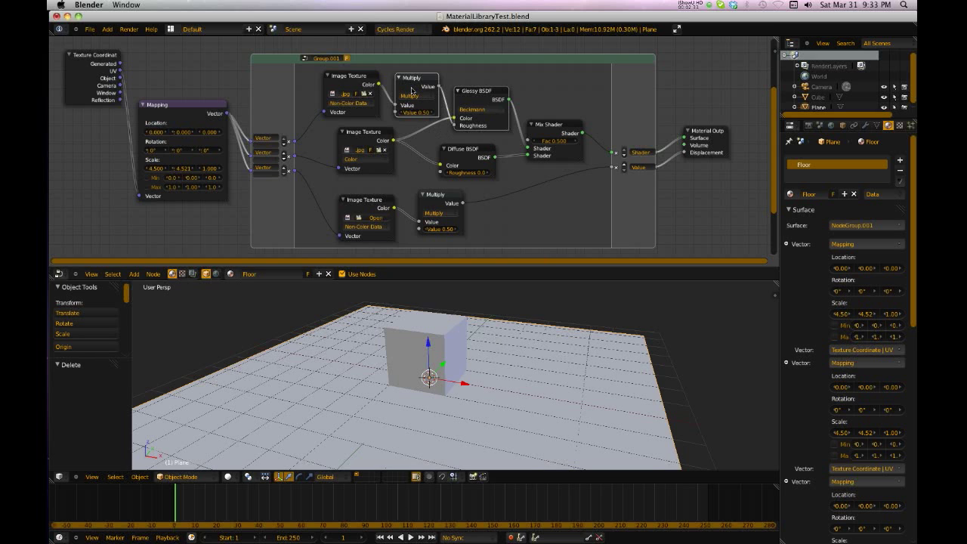
mouse_move(419, 96)
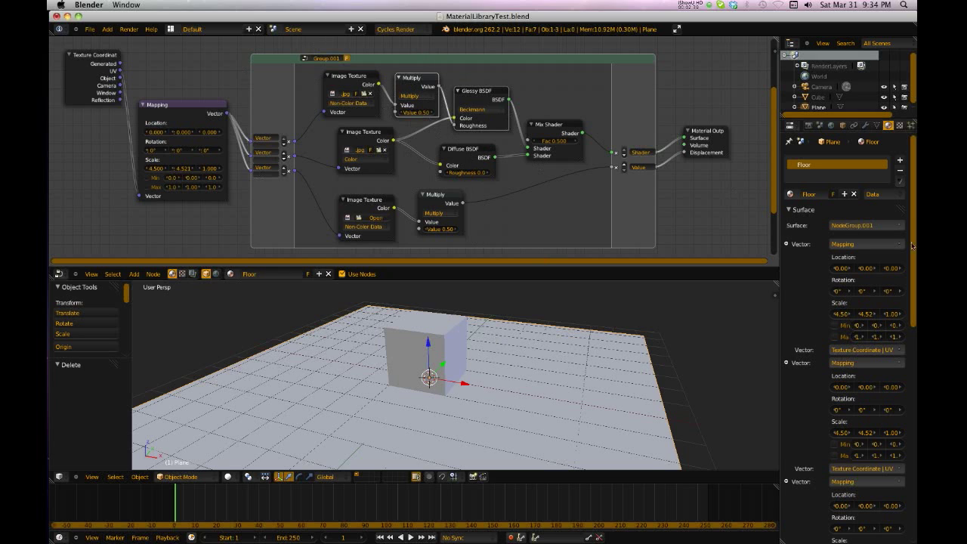
mouse_move(462, 431)
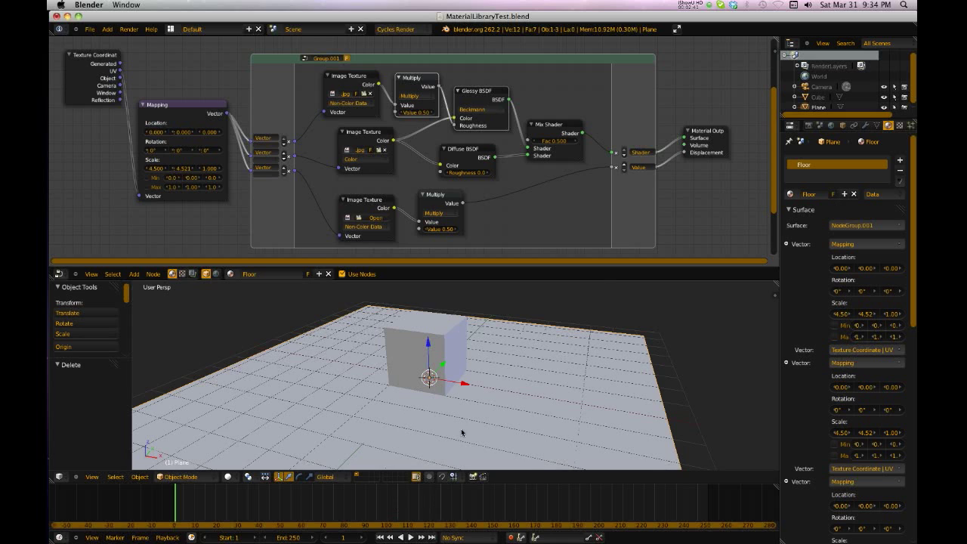